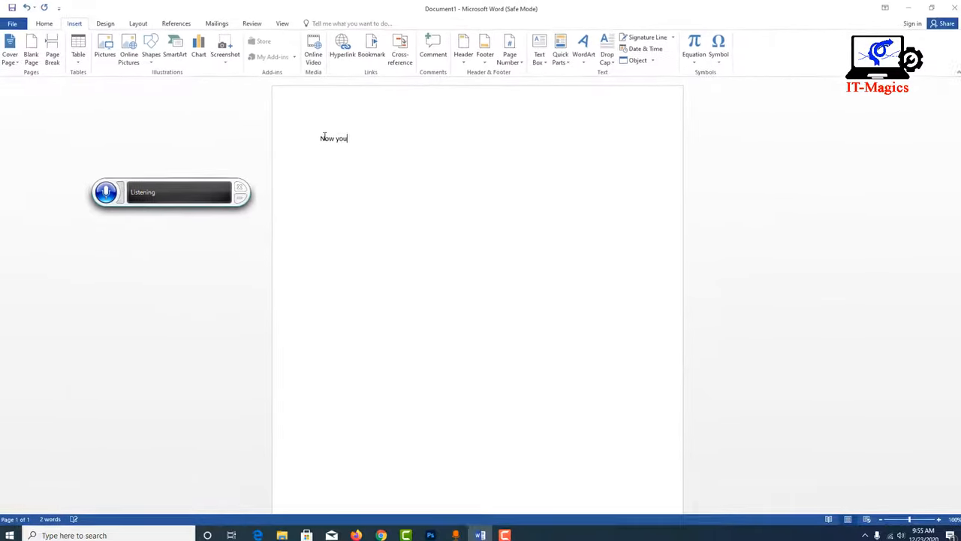
# Step: Dictate the phrase 'can write' into the blank Word document via speech recognition
pyautogui.write('can writ')
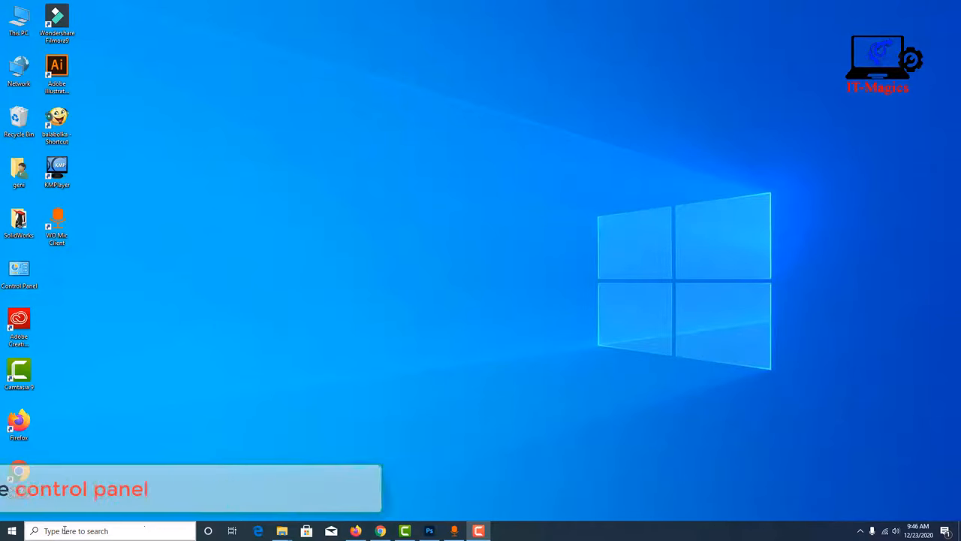
# Step: Search the Start menu for Control Panel and launch it in category view
pyautogui.click(33, 530)
pyautogui.write('cont')
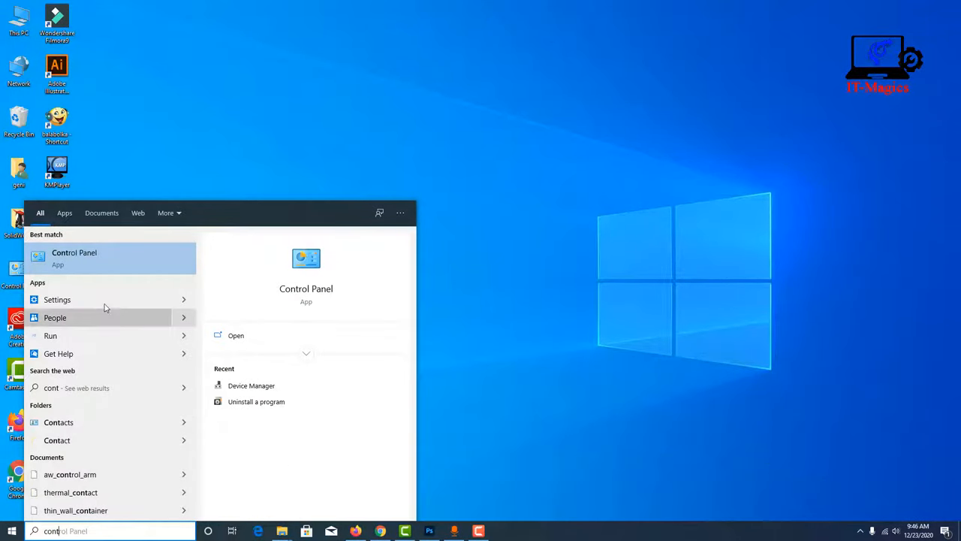
pyautogui.moveTo(99, 261)
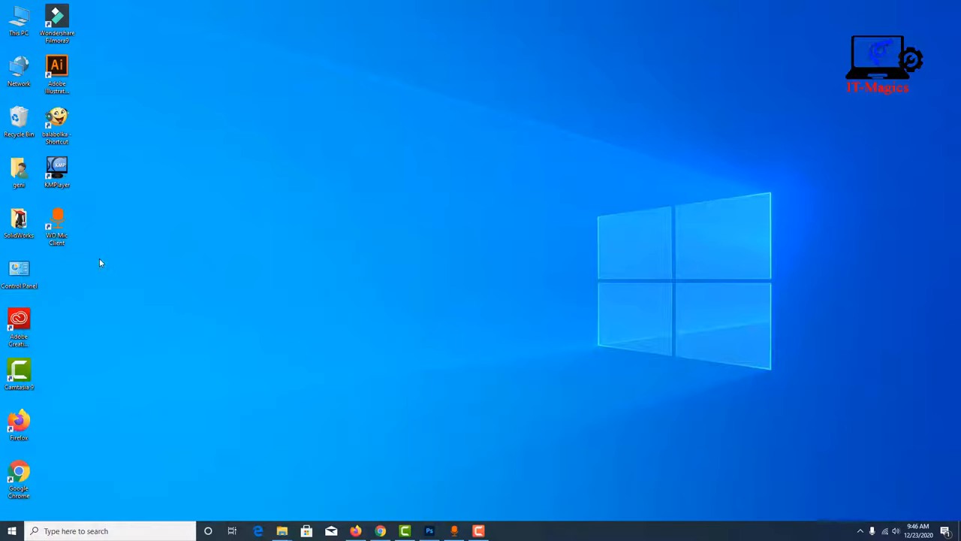
pyautogui.doubleClick(18, 273)
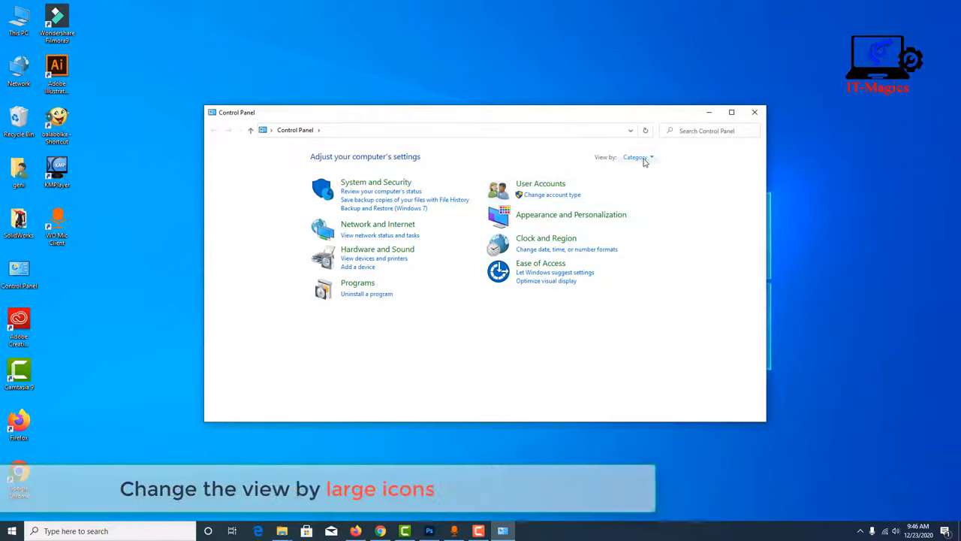
# Step: Switch Control Panel to Large icons and go to the Speech Recognition settings
pyautogui.click(637, 158)
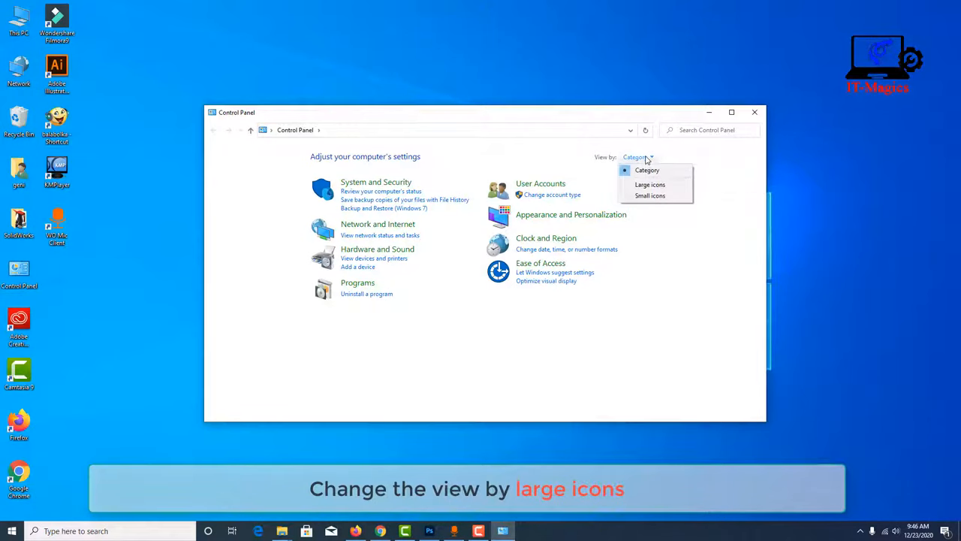
pyautogui.moveTo(649, 185)
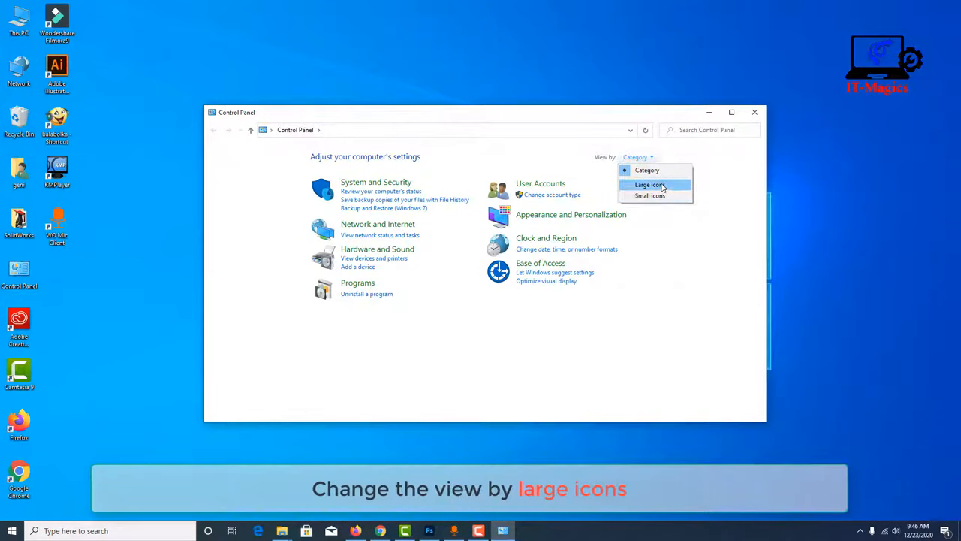
pyautogui.click(649, 185)
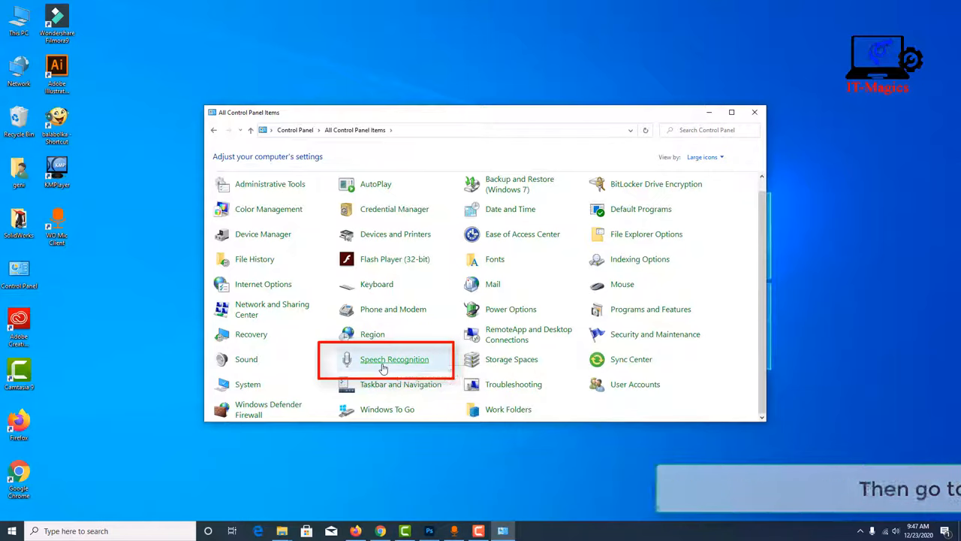
pyautogui.click(393, 359)
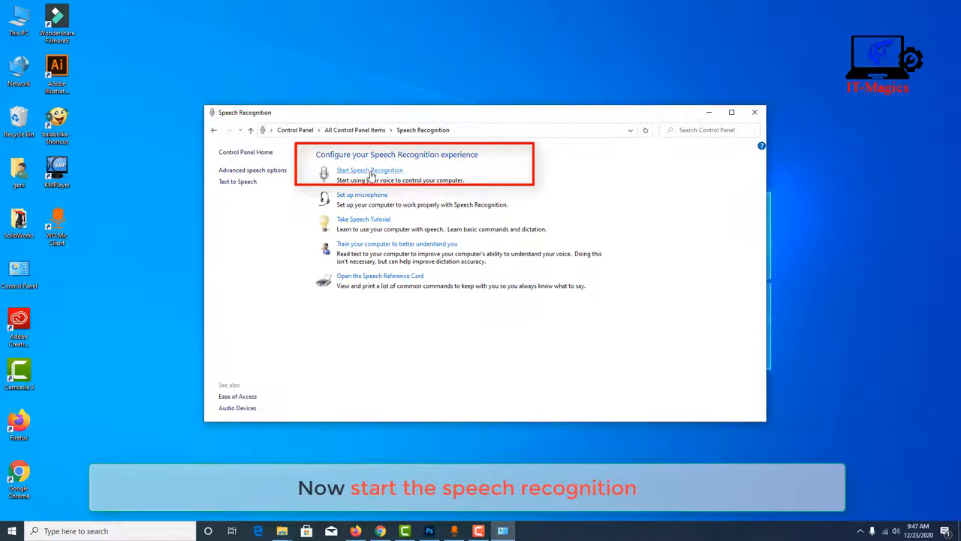
# Step: Start the Speech Recognition setup wizard with Headset Microphone and acknowledge the placement advice
pyautogui.click(369, 170)
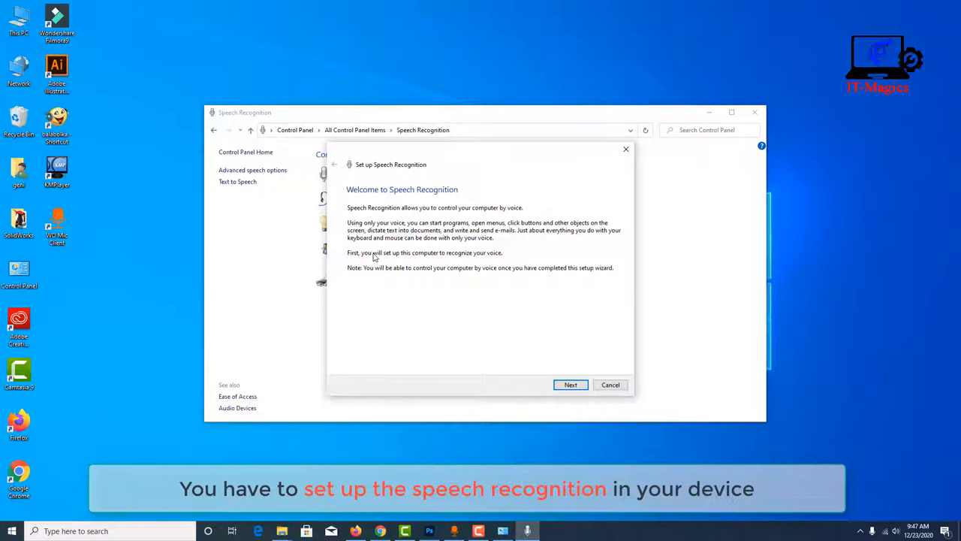
pyautogui.click(571, 385)
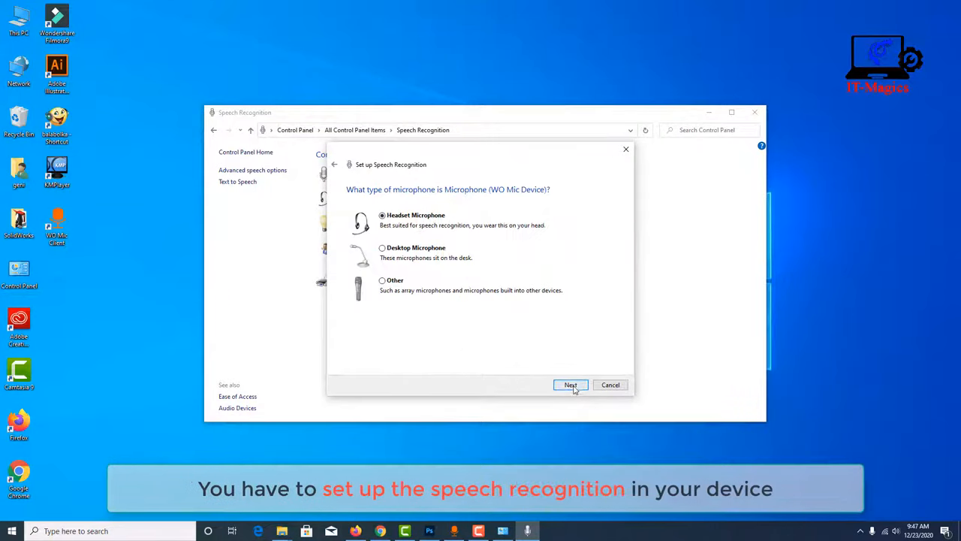
pyautogui.moveTo(422, 225)
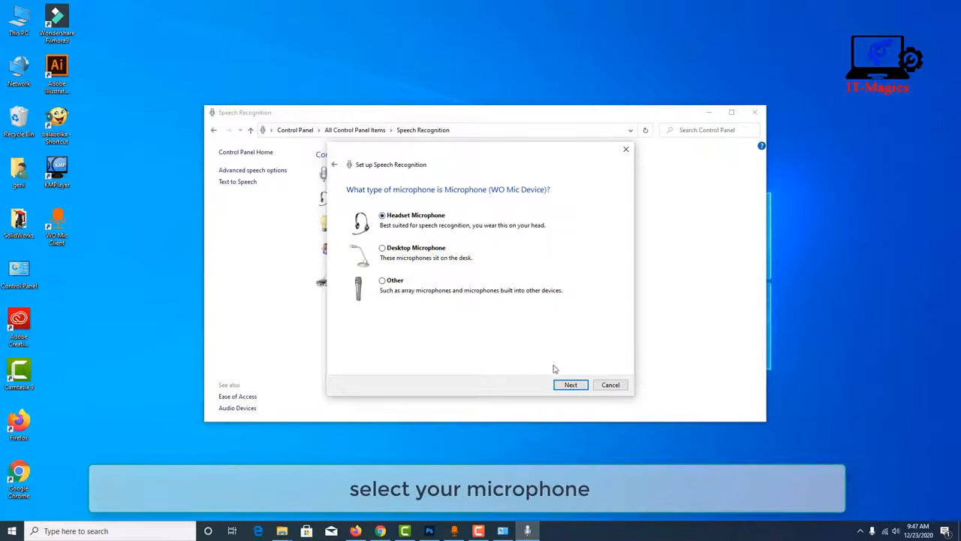
pyautogui.click(571, 385)
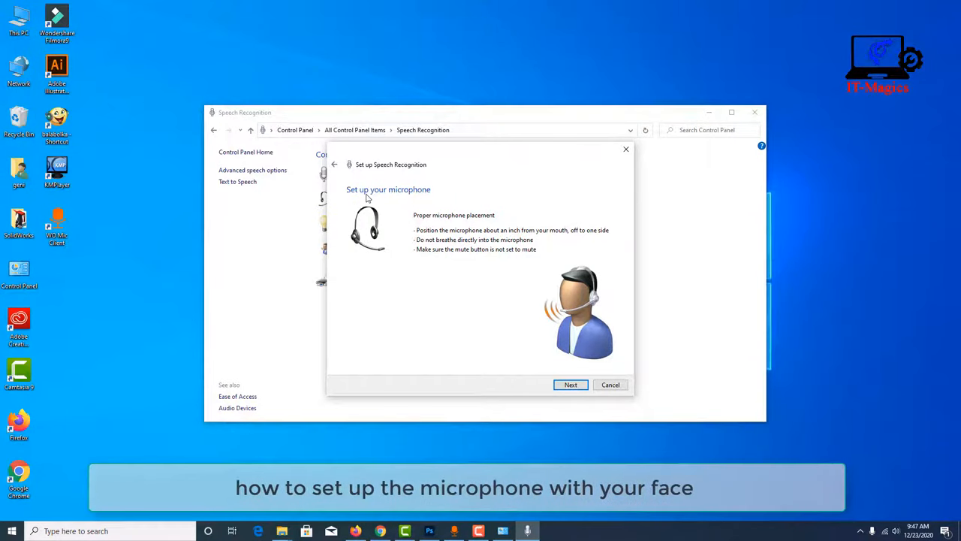
pyautogui.moveTo(478, 231)
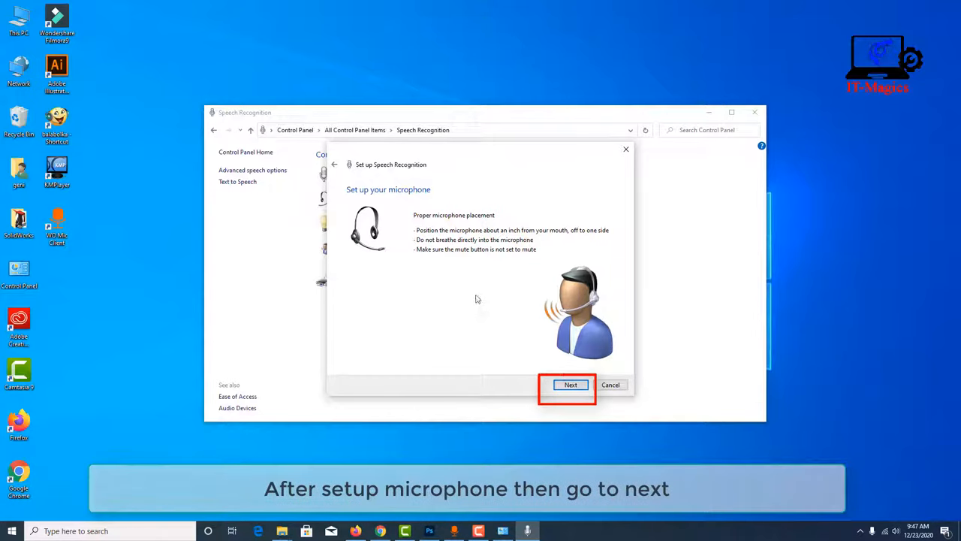
pyautogui.moveTo(534, 312)
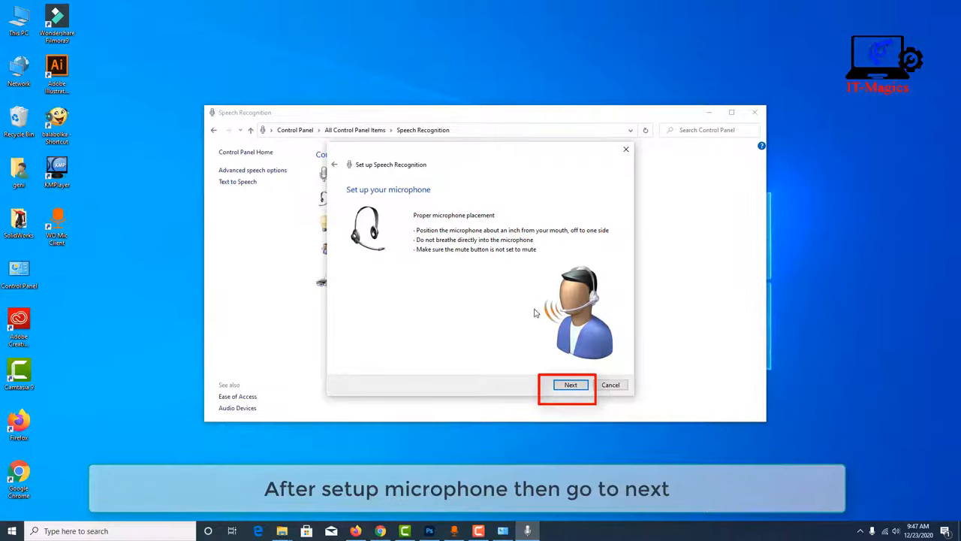
pyautogui.click(571, 384)
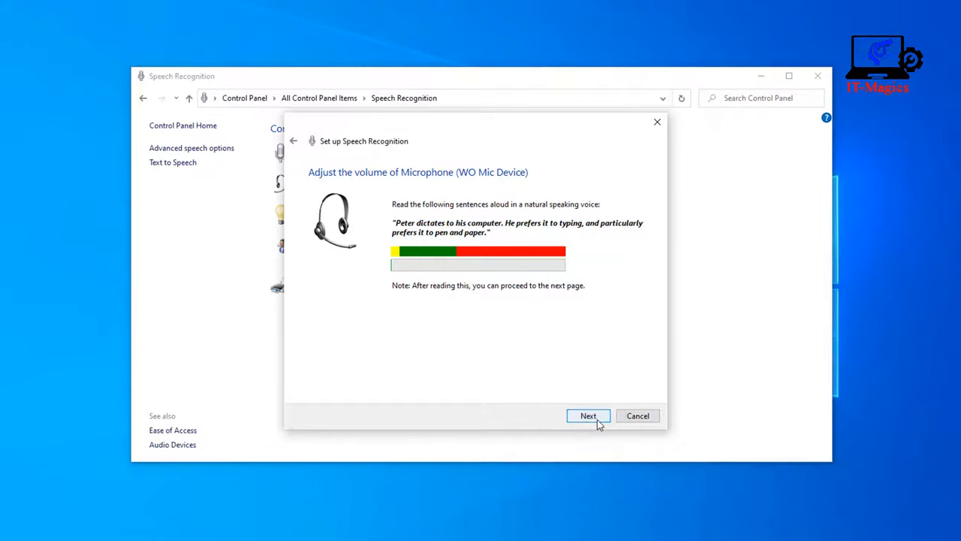
# Step: Continue past the microphone volume check to the 'microphone is now set up' confirmation
pyautogui.click(588, 415)
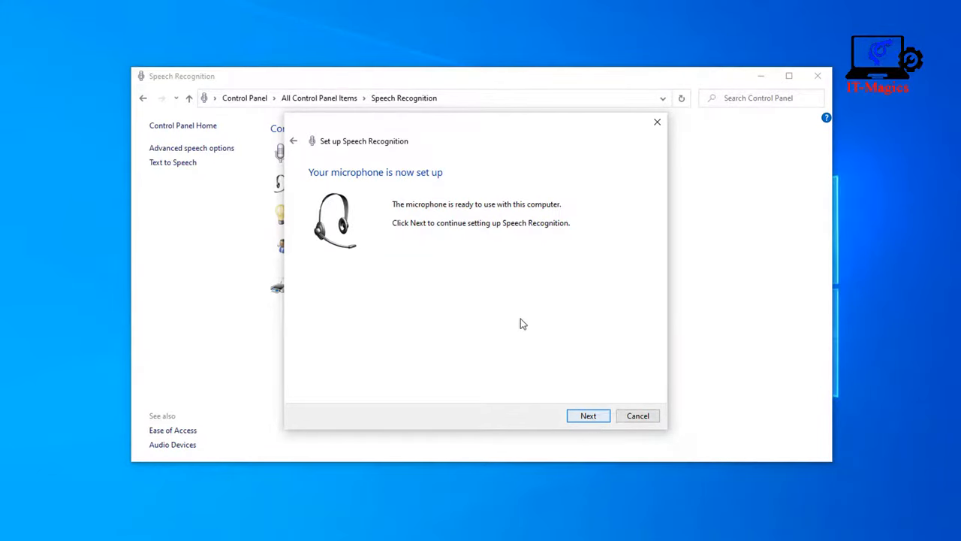
pyautogui.moveTo(494, 214)
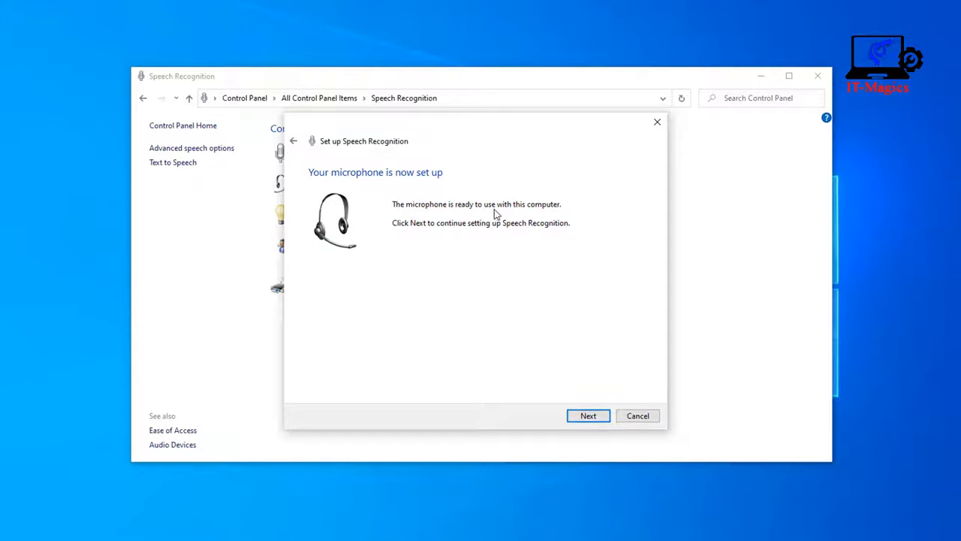
pyautogui.moveTo(612, 438)
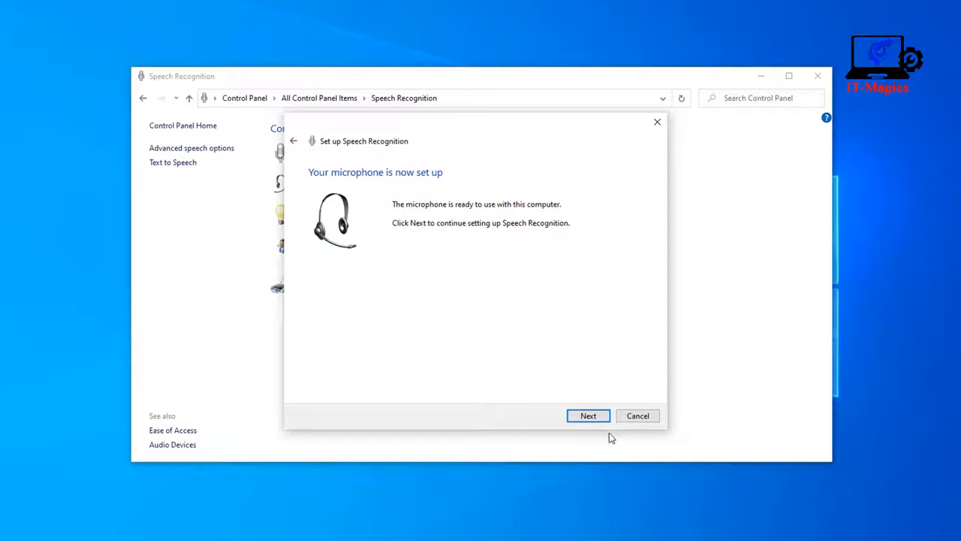
# Step: Enable document review and keep manual activation mode in the wizard
pyautogui.click(589, 415)
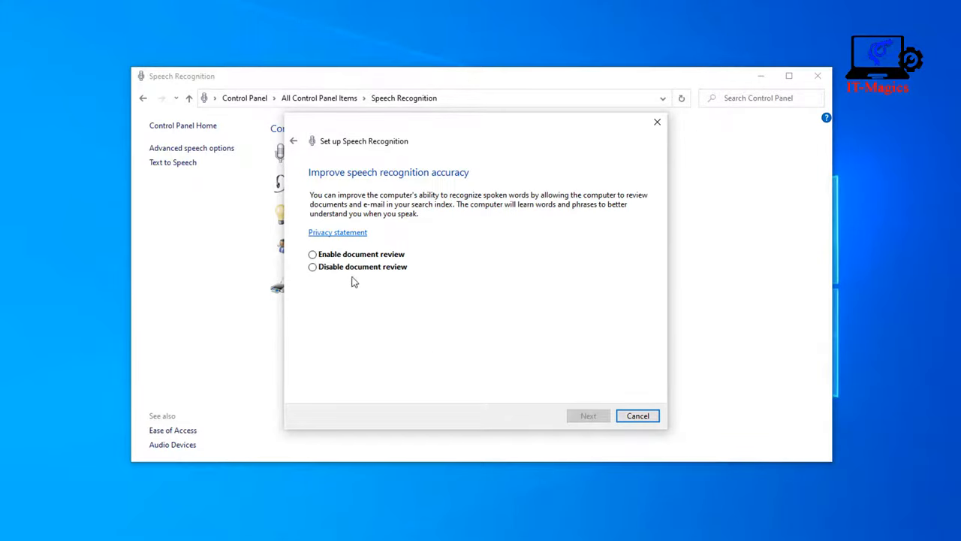
pyautogui.click(312, 254)
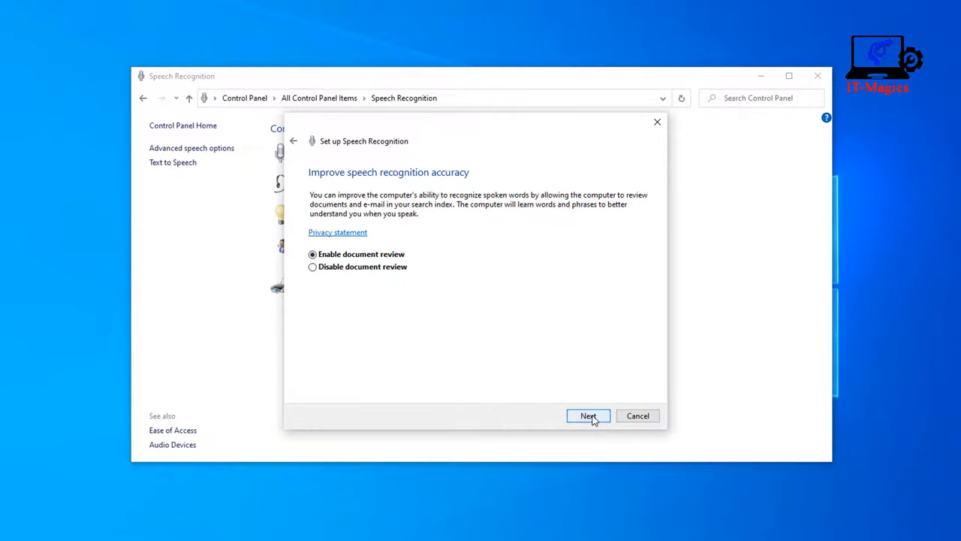
pyautogui.click(588, 415)
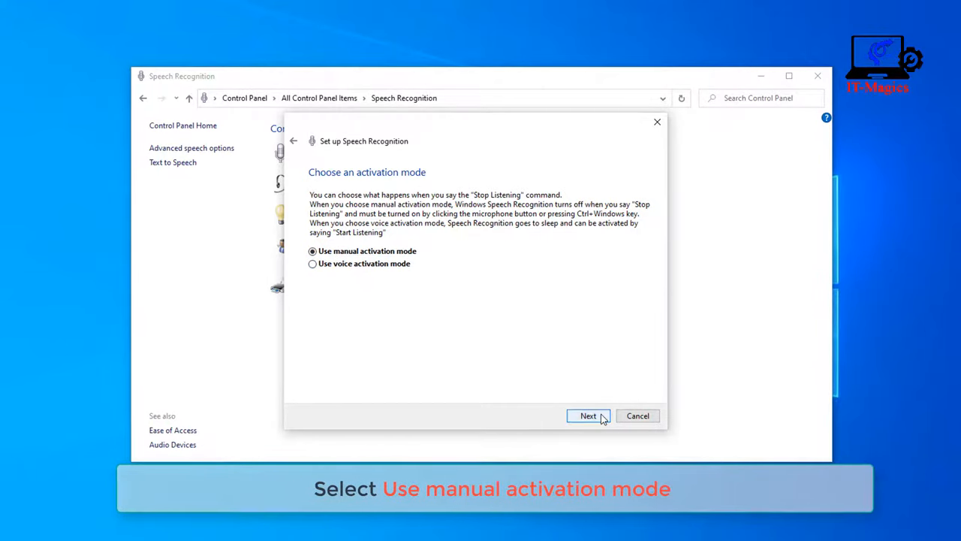
pyautogui.click(589, 415)
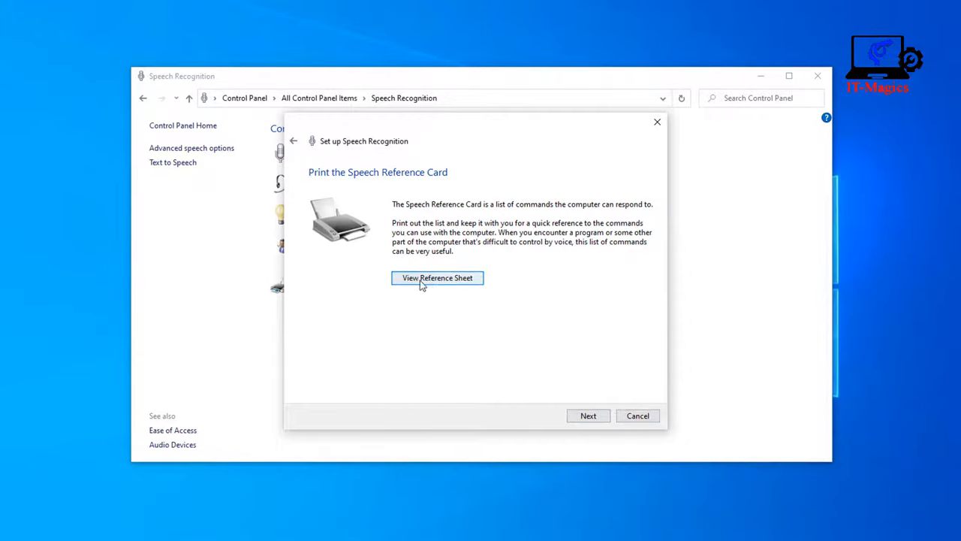
# Step: Skip the reference sheet, keep run at startup, skip the tutorial and close Control Panel
pyautogui.click(588, 415)
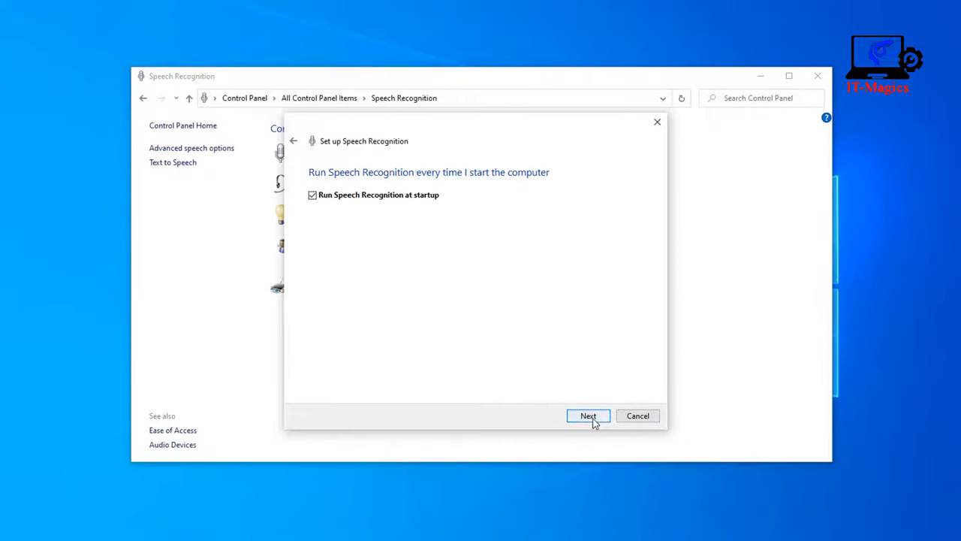
pyautogui.click(589, 414)
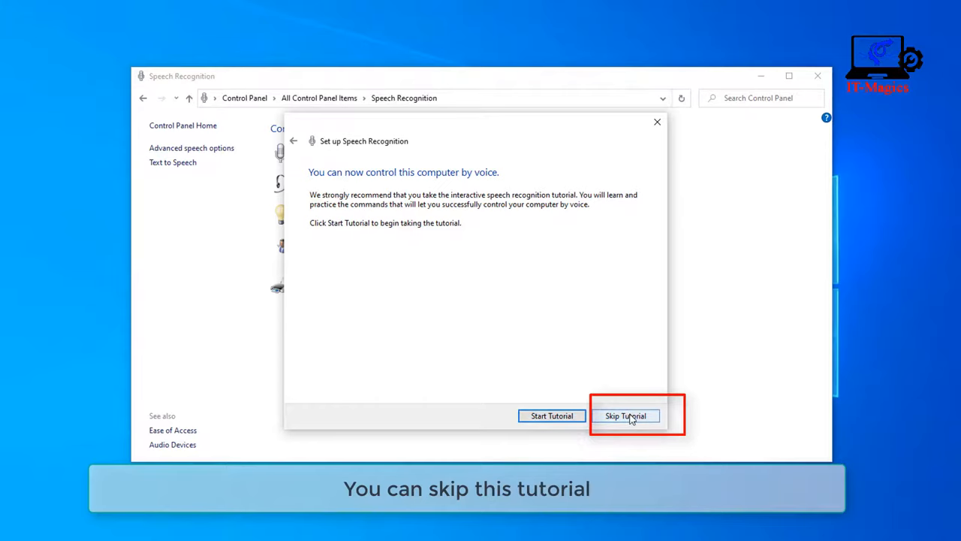
pyautogui.click(625, 415)
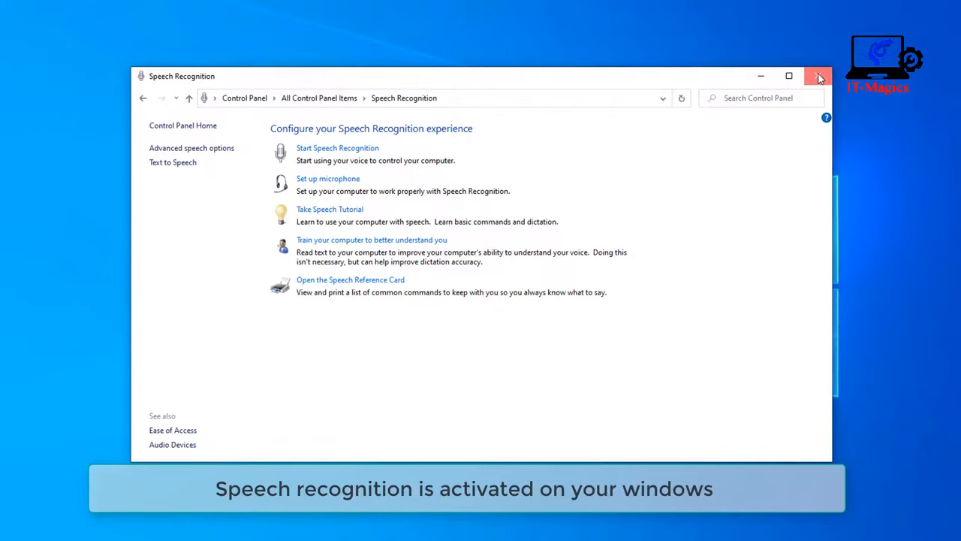
pyautogui.click(818, 76)
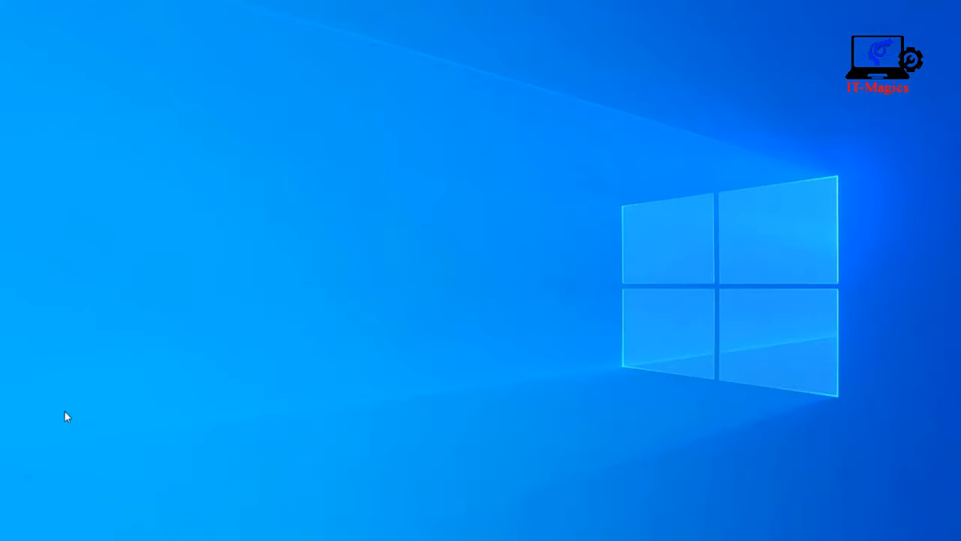
# Step: Search the Start menu for Word 2016 and launch a blank document
pyautogui.click(11, 530)
pyautogui.write('word')
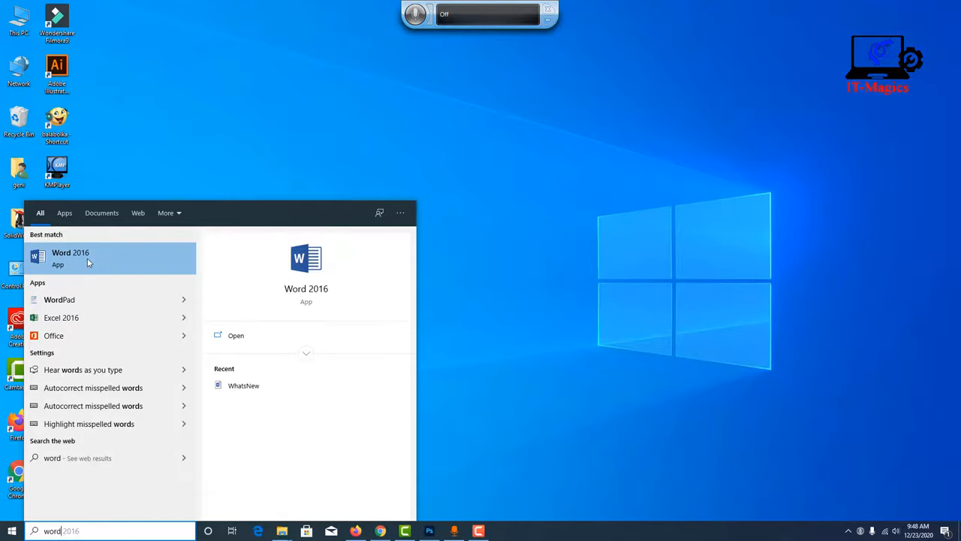
pyautogui.click(71, 258)
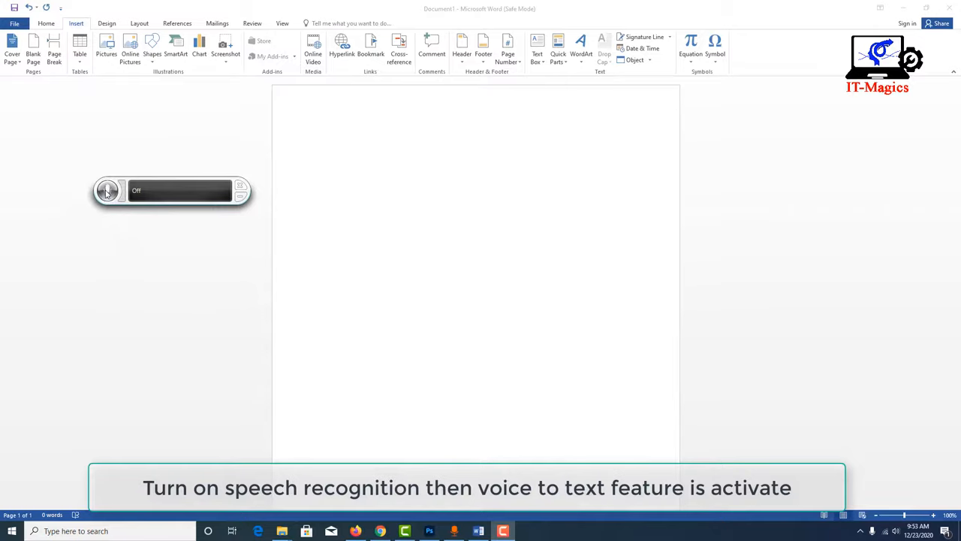
# Step: Turn on speech recognition listening and dictate 'Now you can write' into the document
pyautogui.click(108, 189)
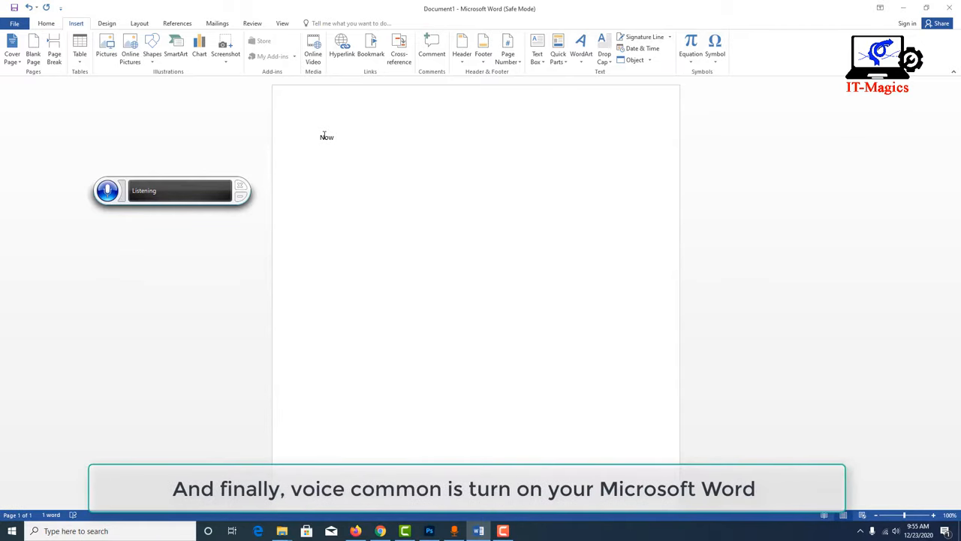
pyautogui.write('you')
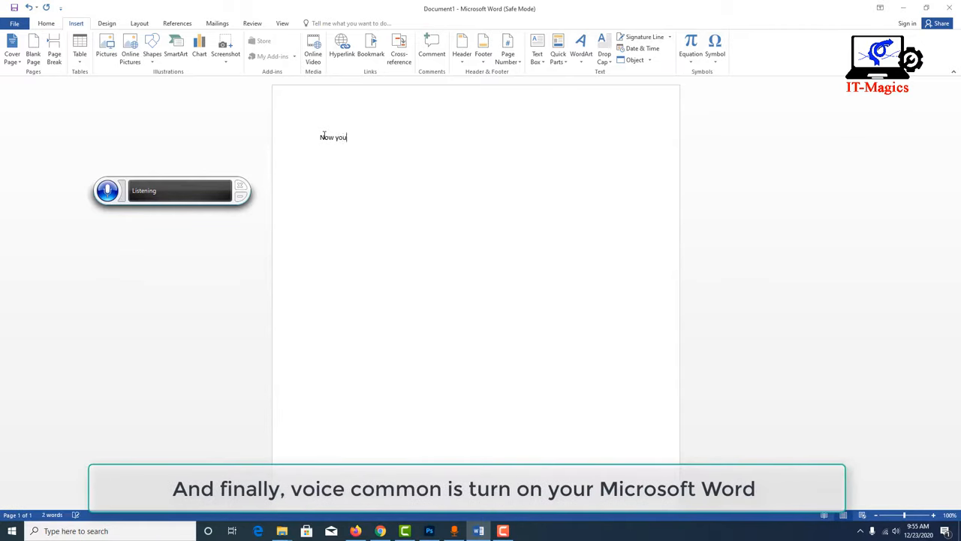
pyautogui.write('can w')
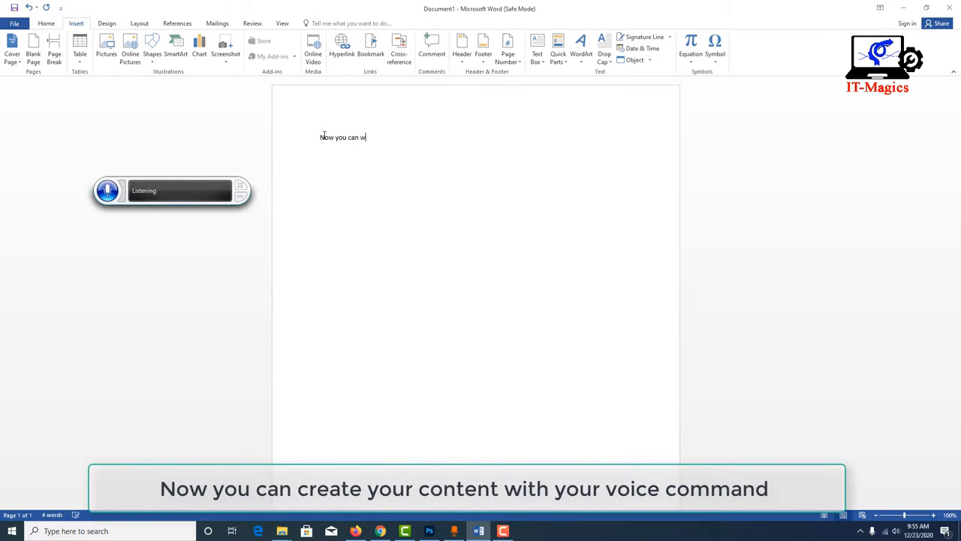
pyautogui.write('rite')
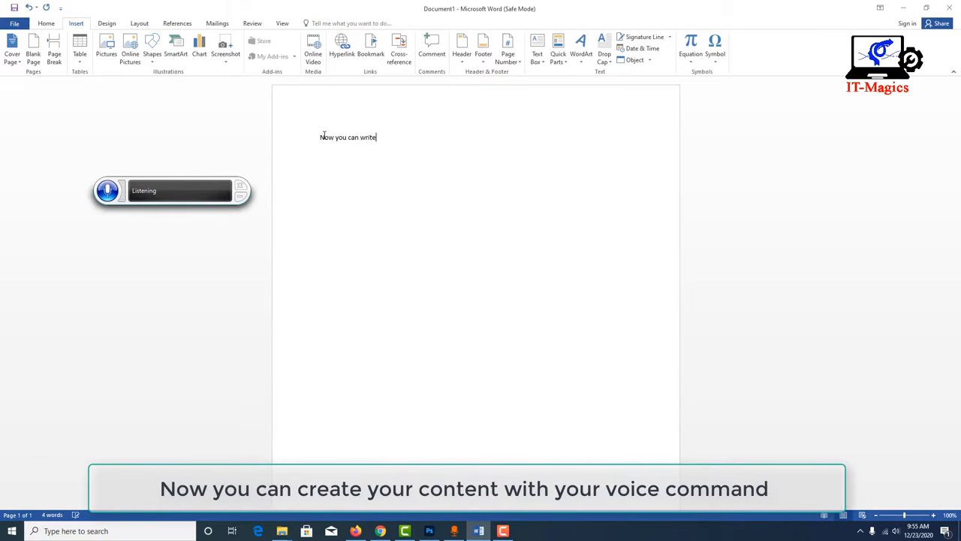